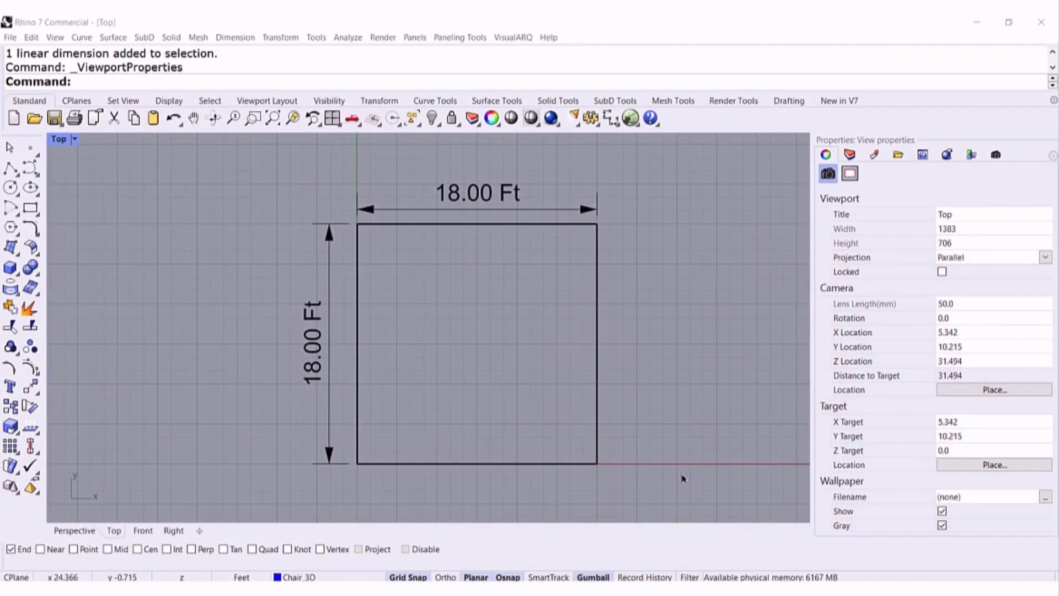
mouse_move(535, 191)
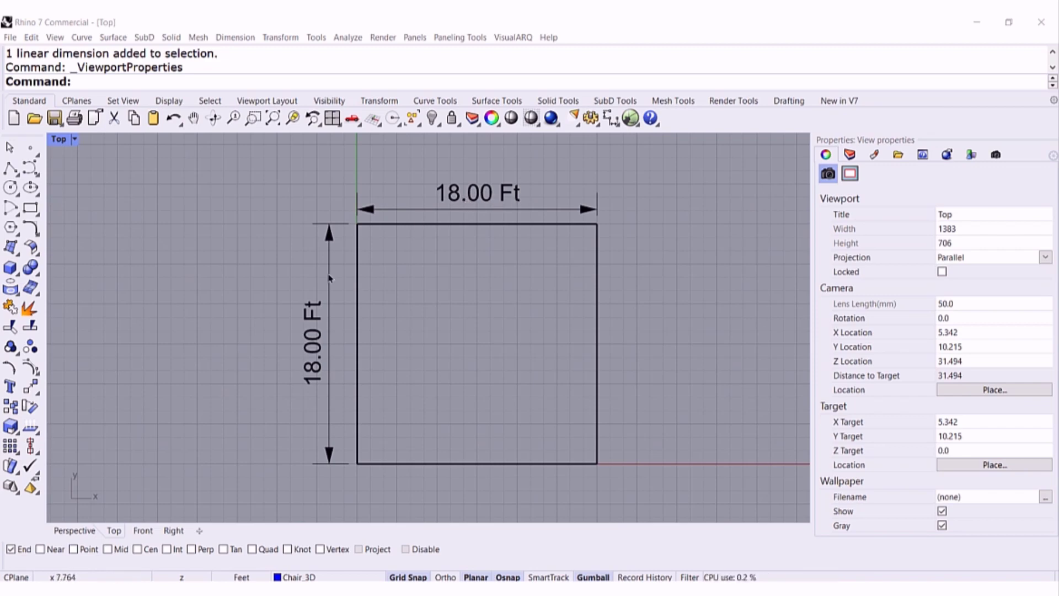
mouse_move(440, 382)
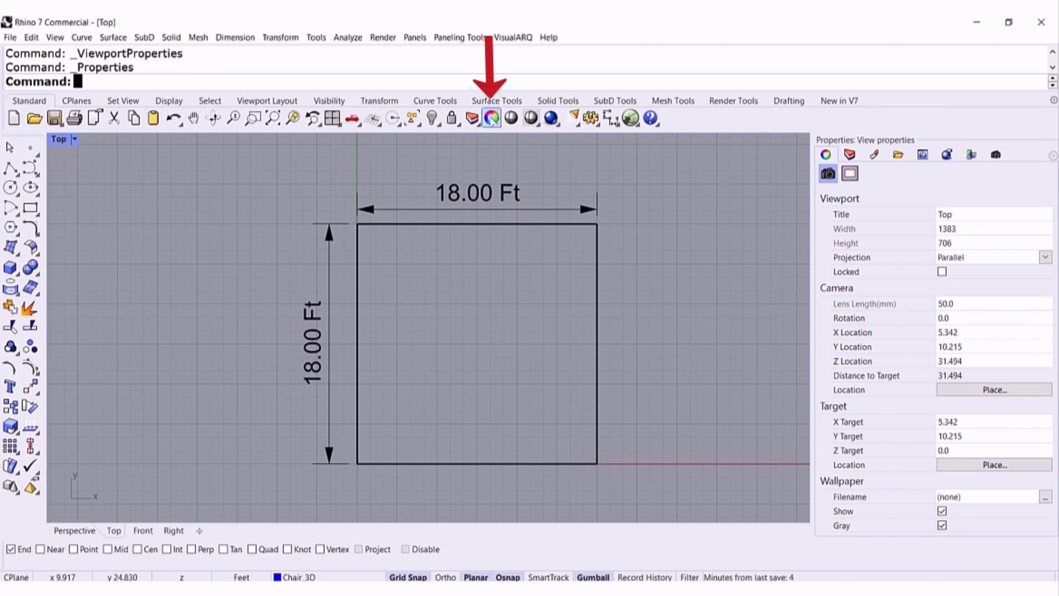
mouse_move(898, 241)
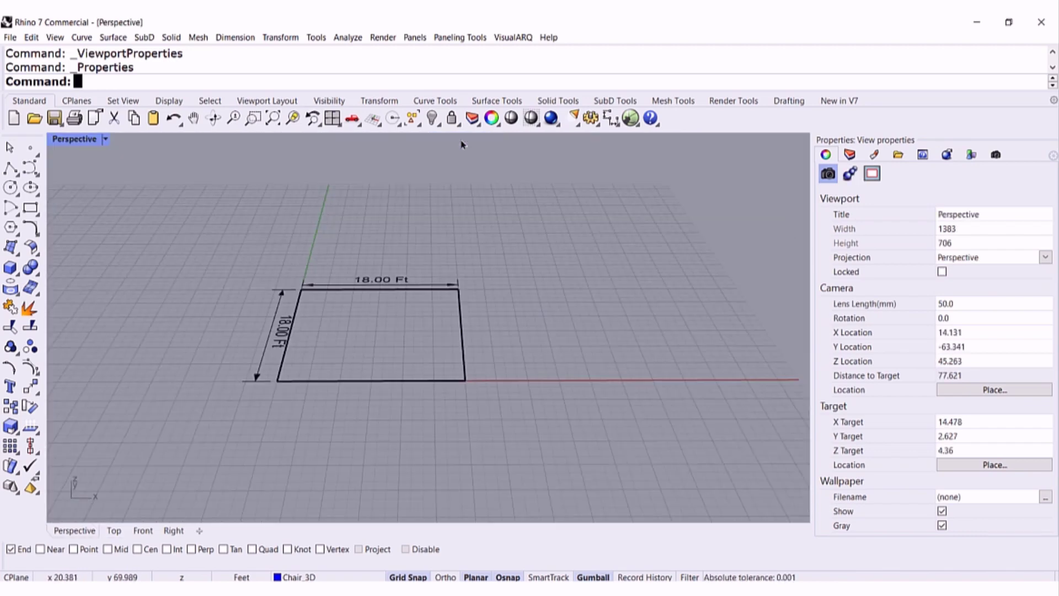
mouse_move(144, 177)
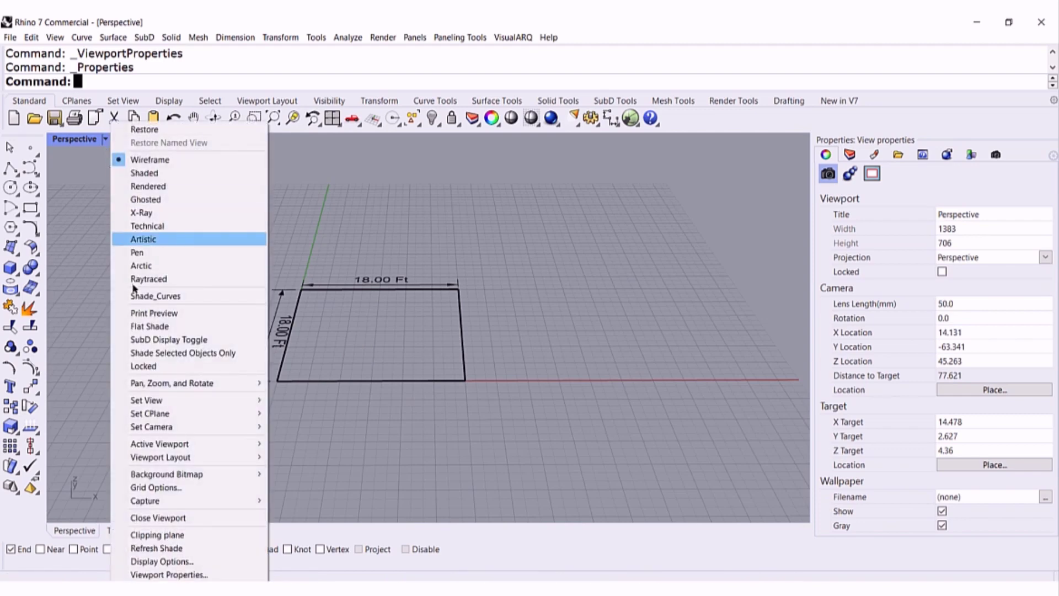
mouse_move(168, 573)
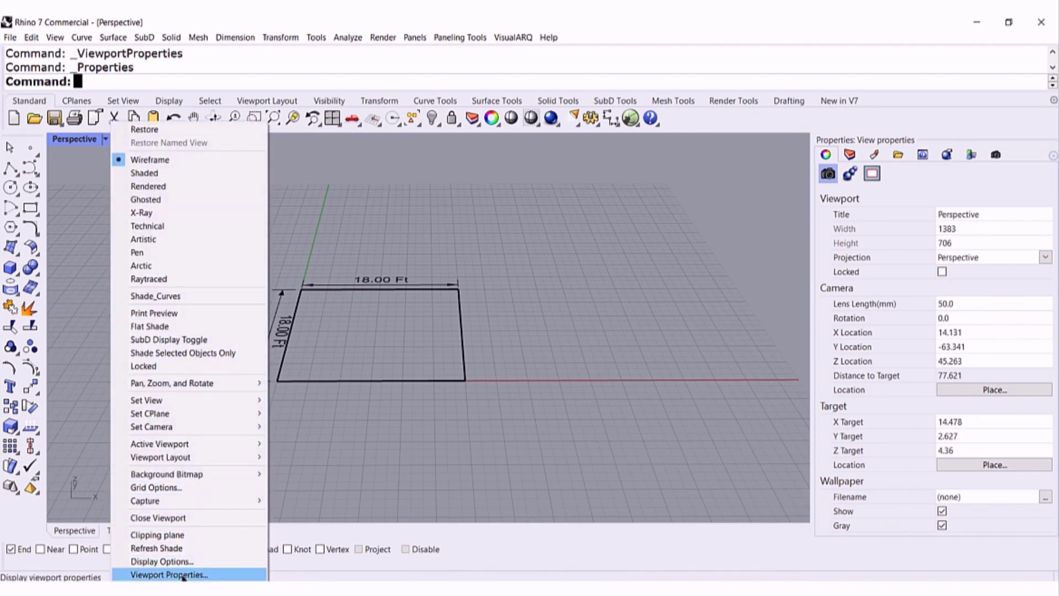
Step: Show the Perspective view's viewport properties
click(168, 574)
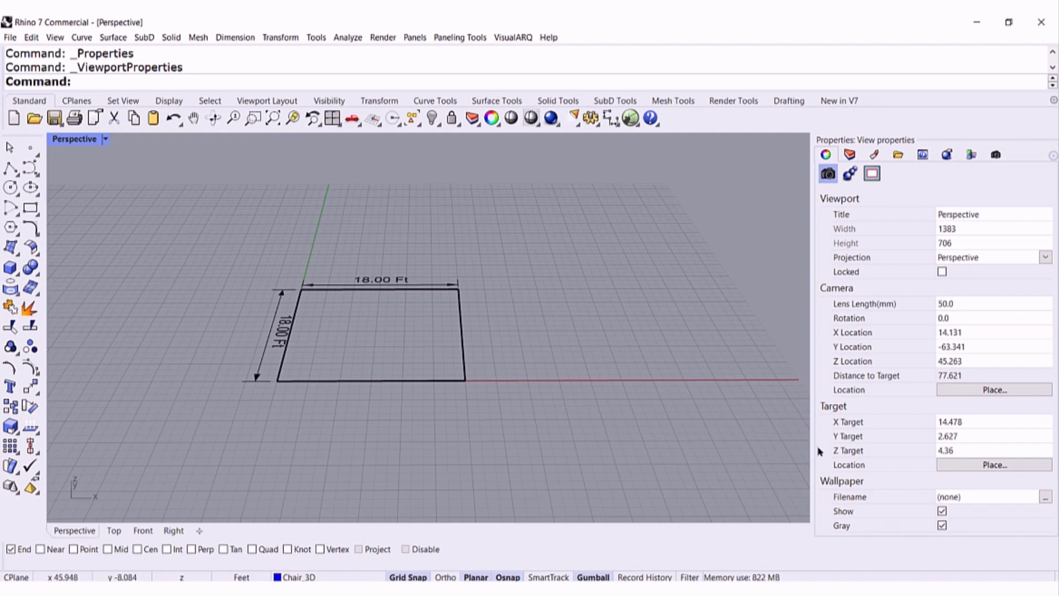
mouse_move(844, 487)
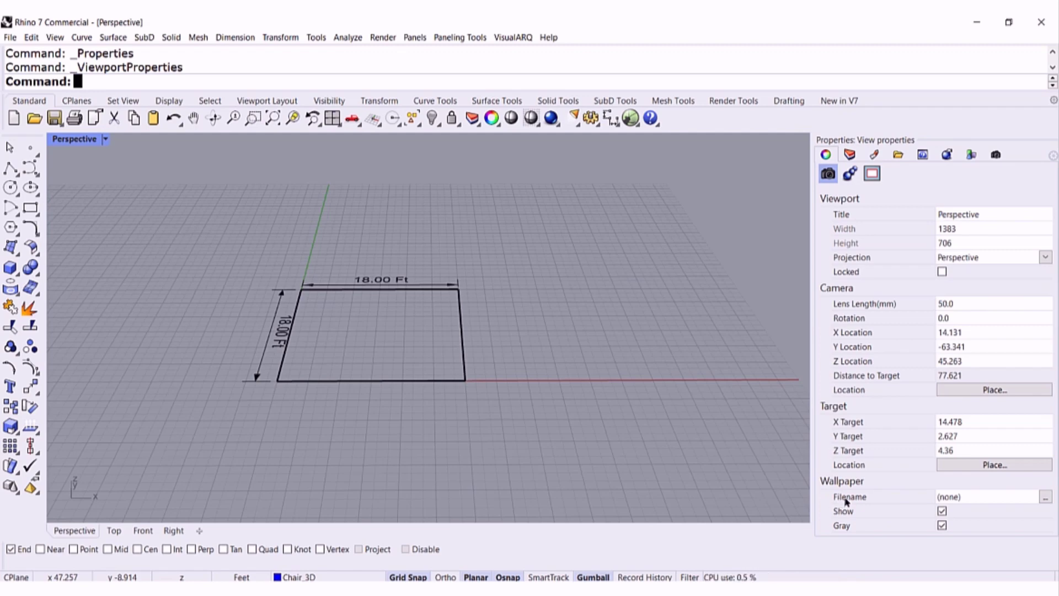
mouse_move(994, 518)
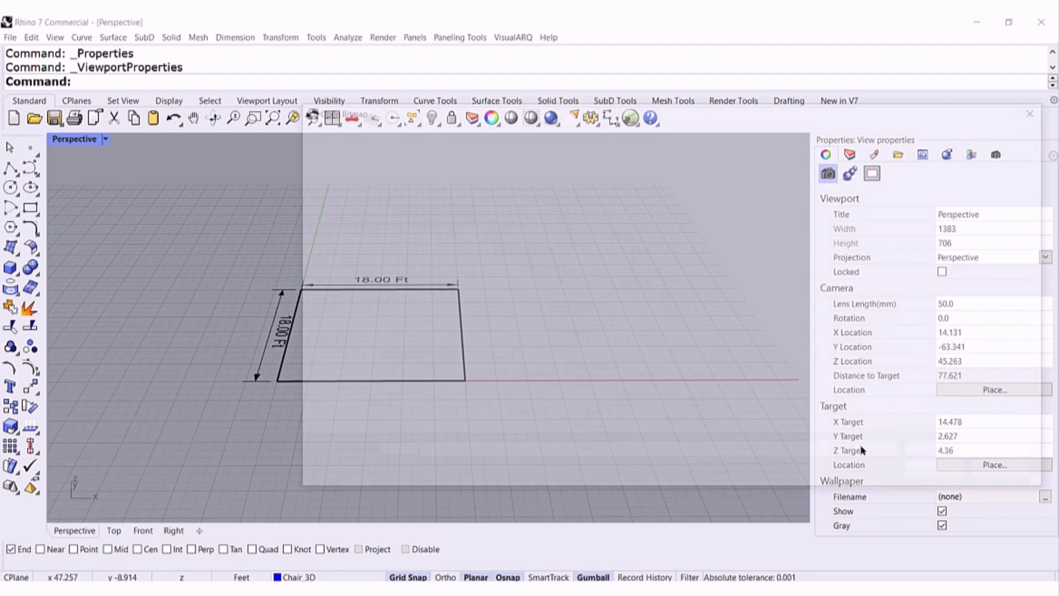
Step: Load room01.jpg as the Perspective view's wallpaper image
click(1045, 496)
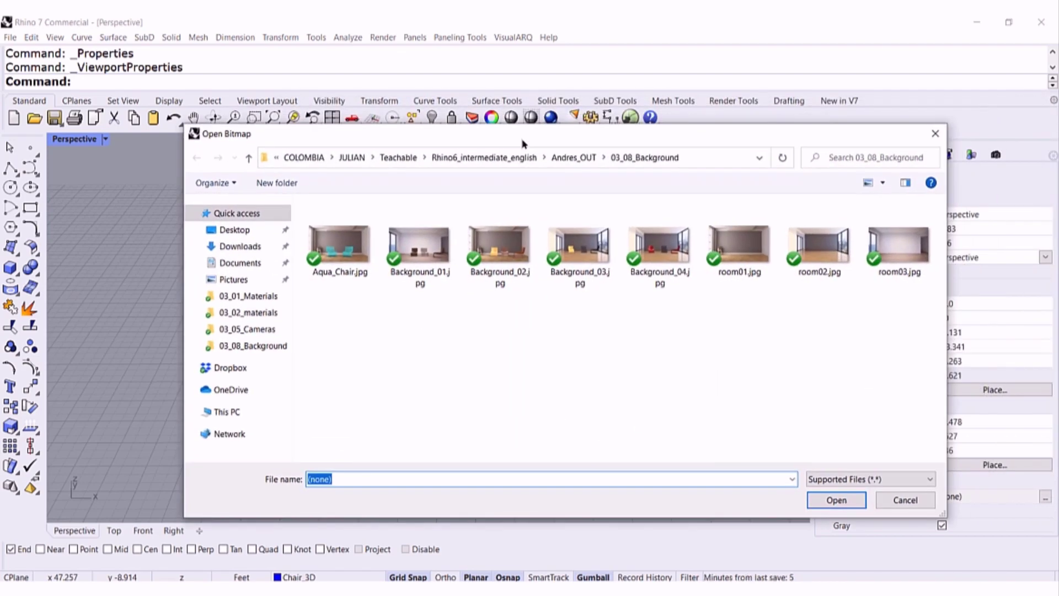
click(738, 243)
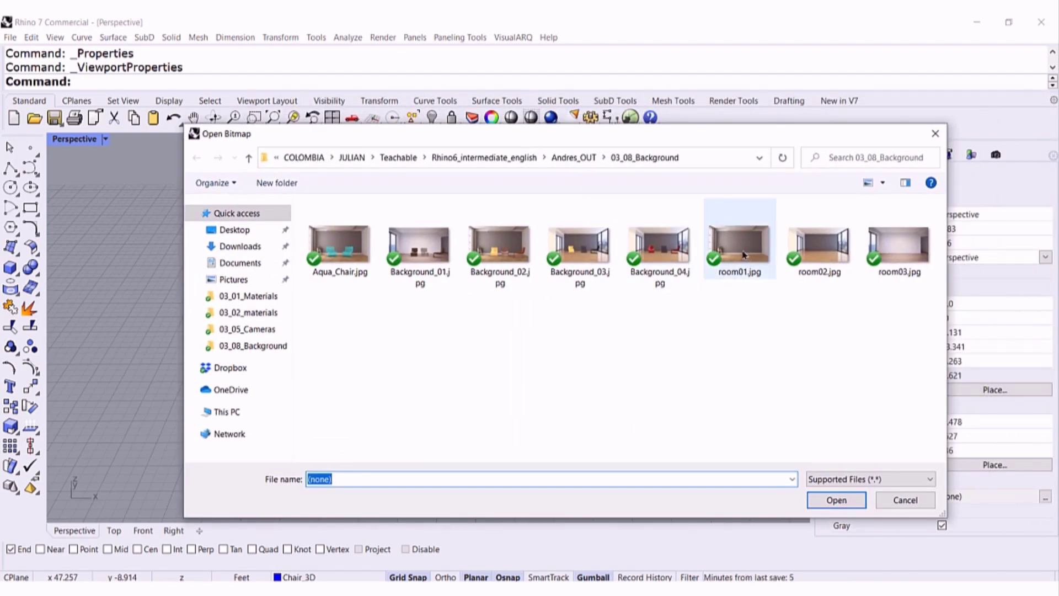
click(739, 239)
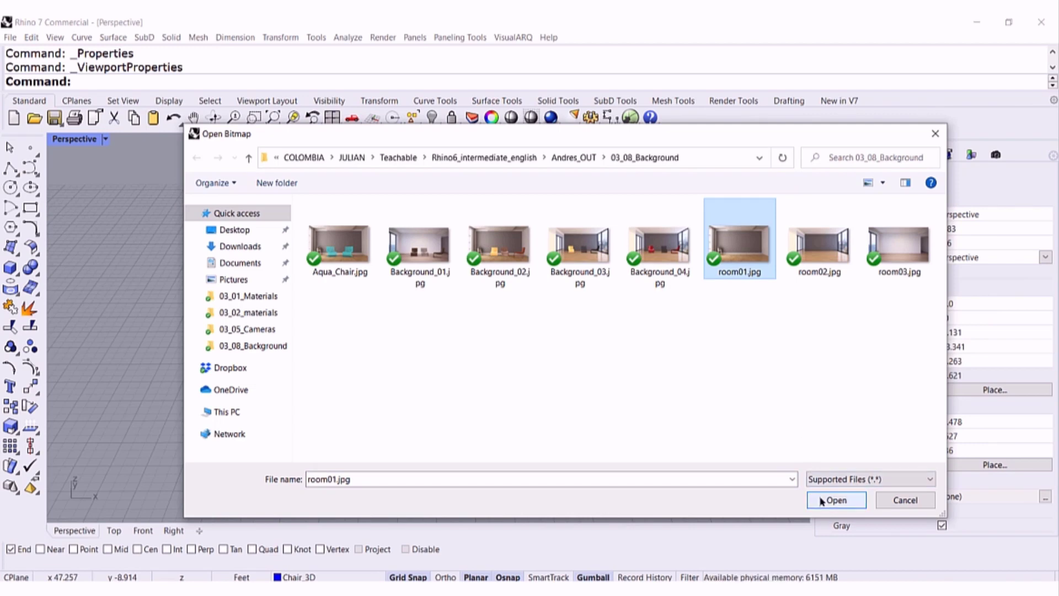
click(835, 500)
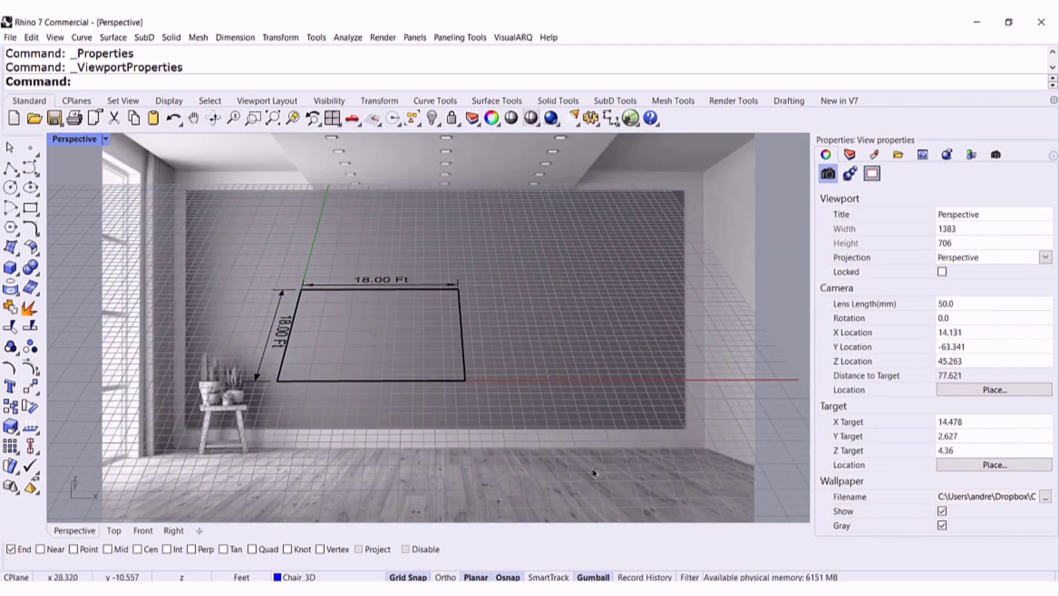
mouse_move(609, 470)
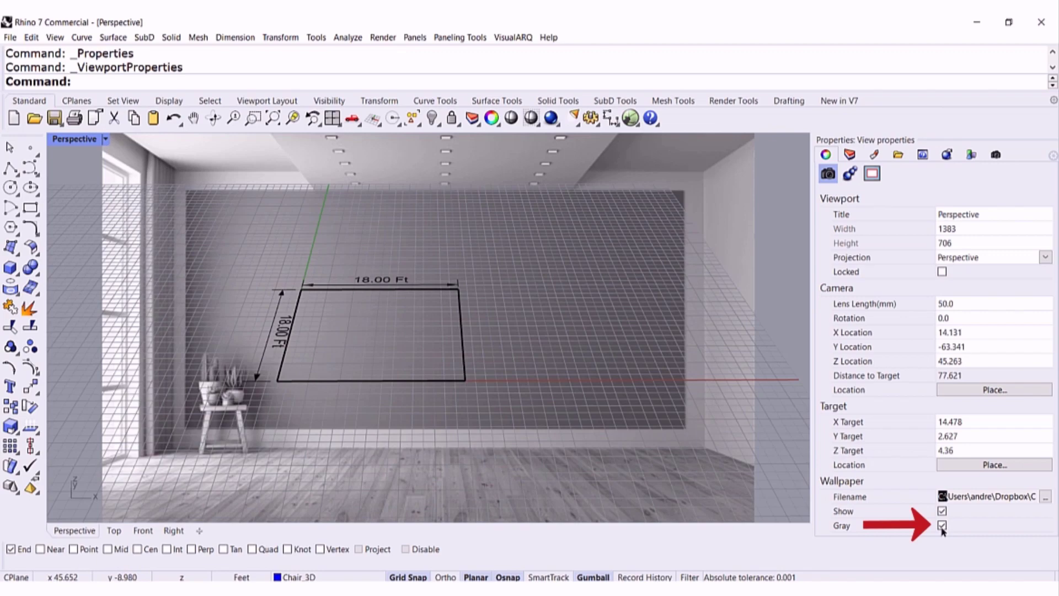
click(942, 525)
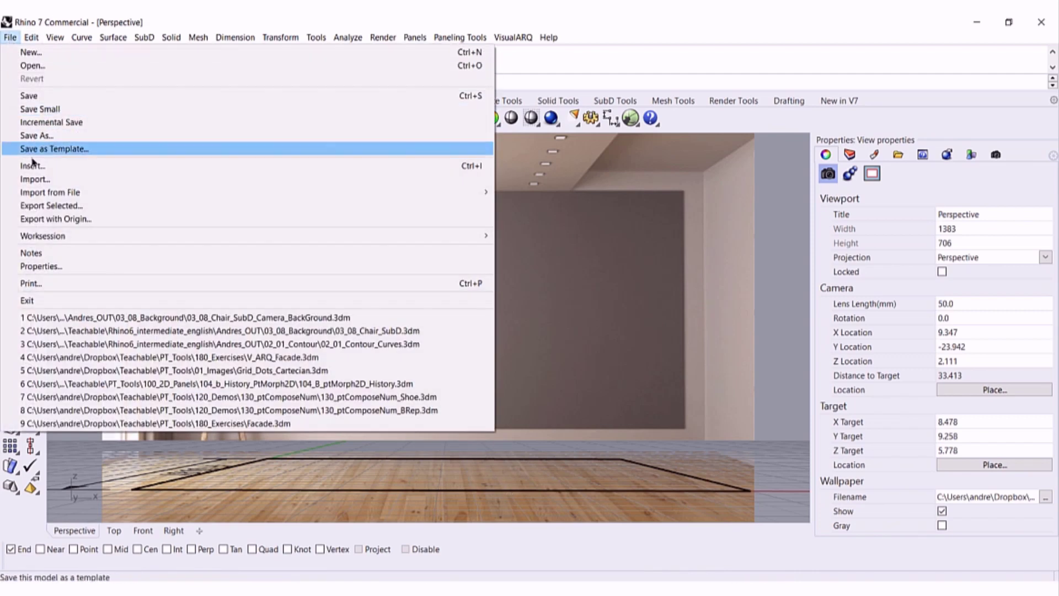
mouse_move(35, 178)
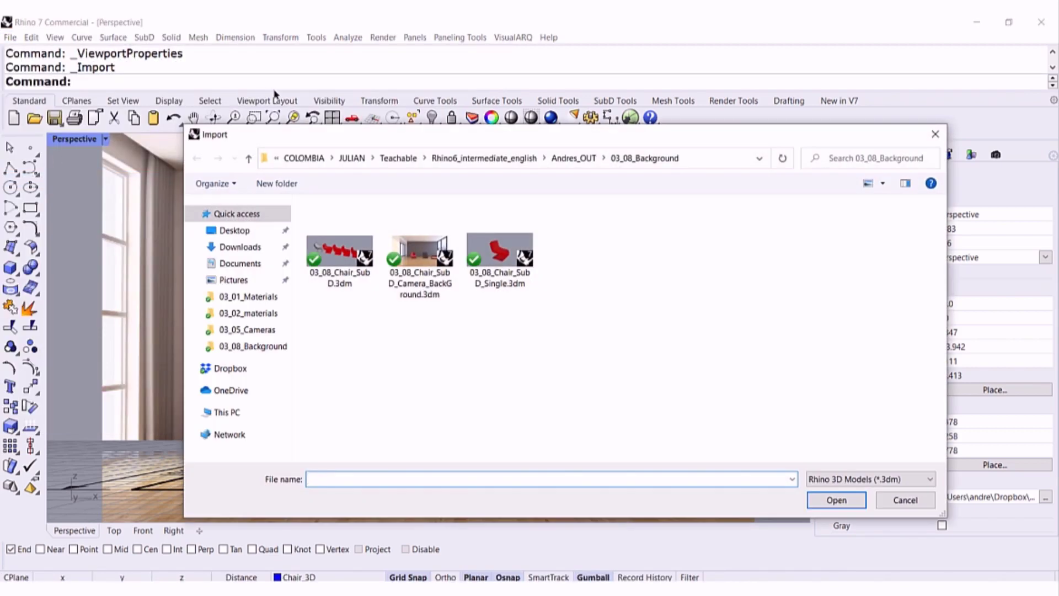
Step: Import the 03_08_Chair_SubD_Single.3dm chair file into the scene
click(498, 254)
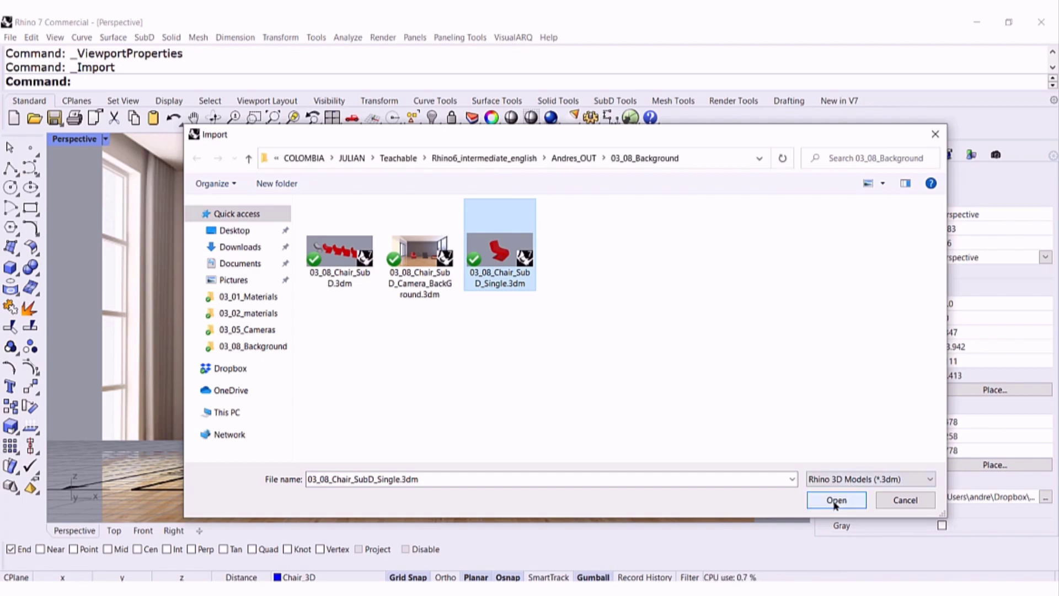
click(835, 499)
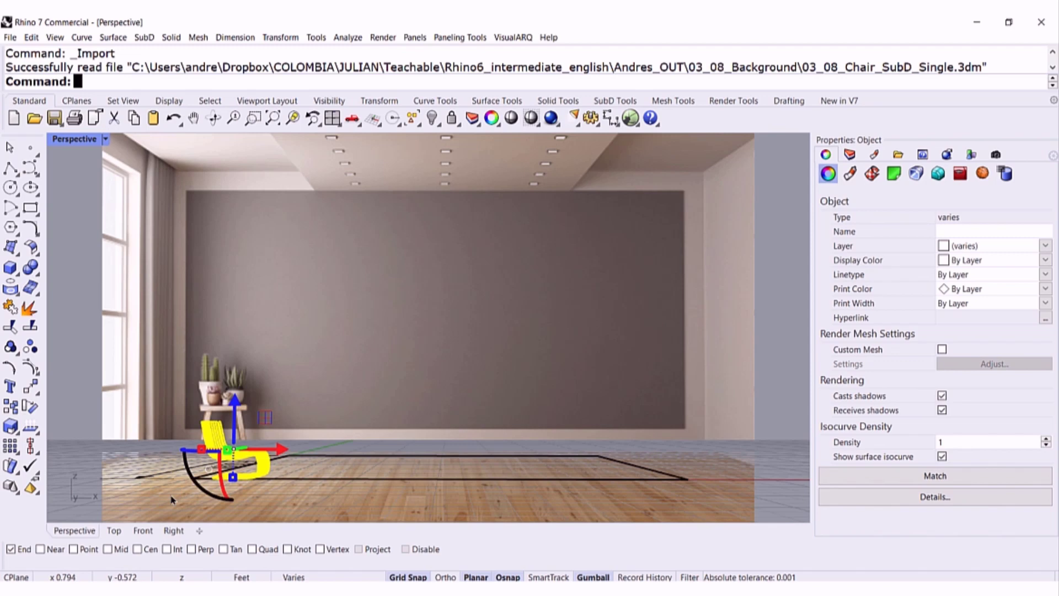
Step: From the Top view and layers list, hide the 18 ft square so the chair stands alone on the room floor
click(112, 533)
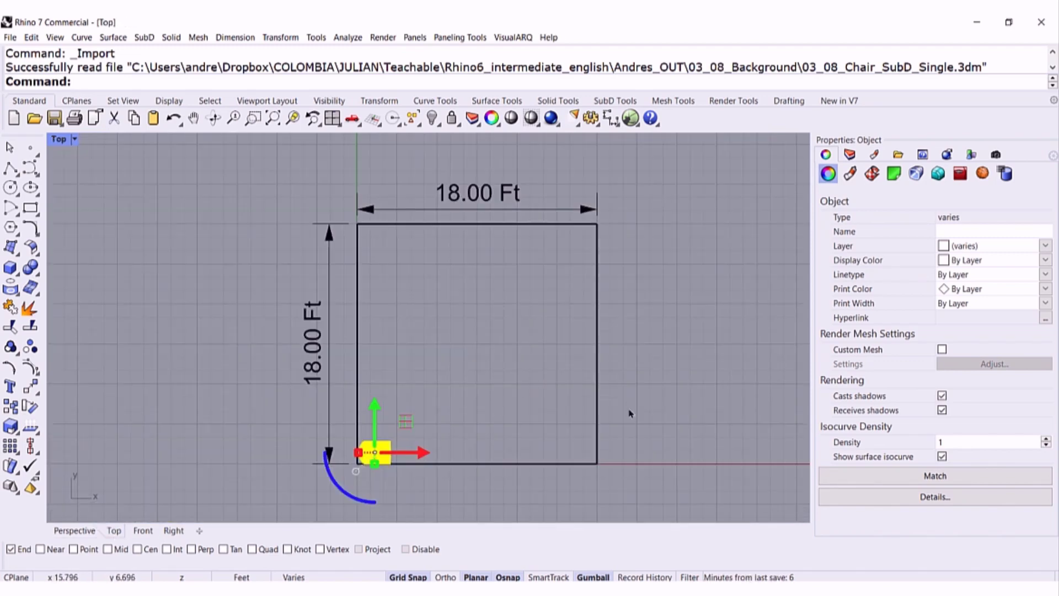
click(849, 155)
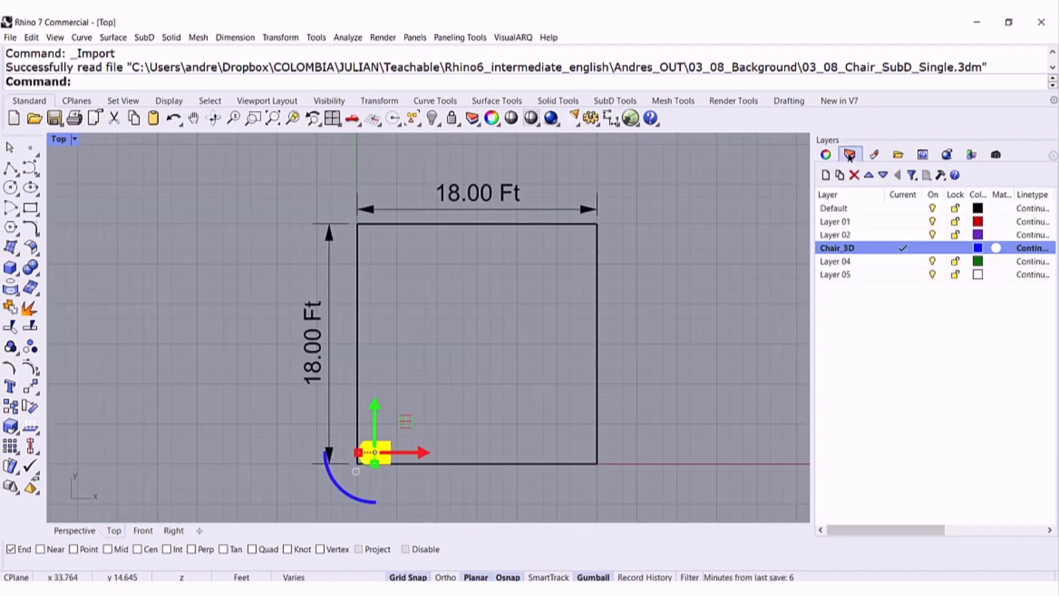
mouse_move(933, 208)
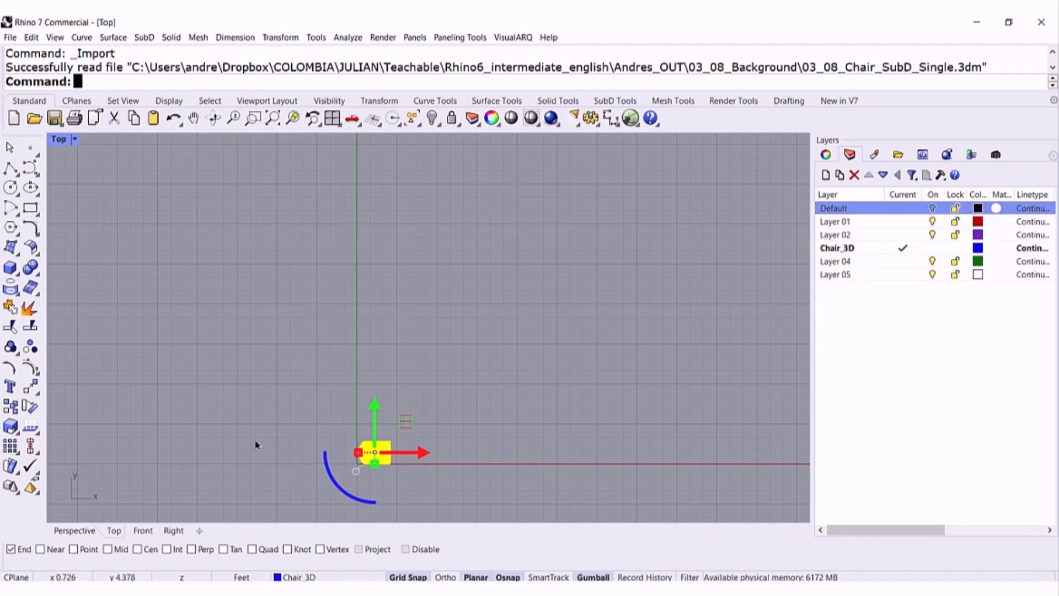
mouse_move(142, 358)
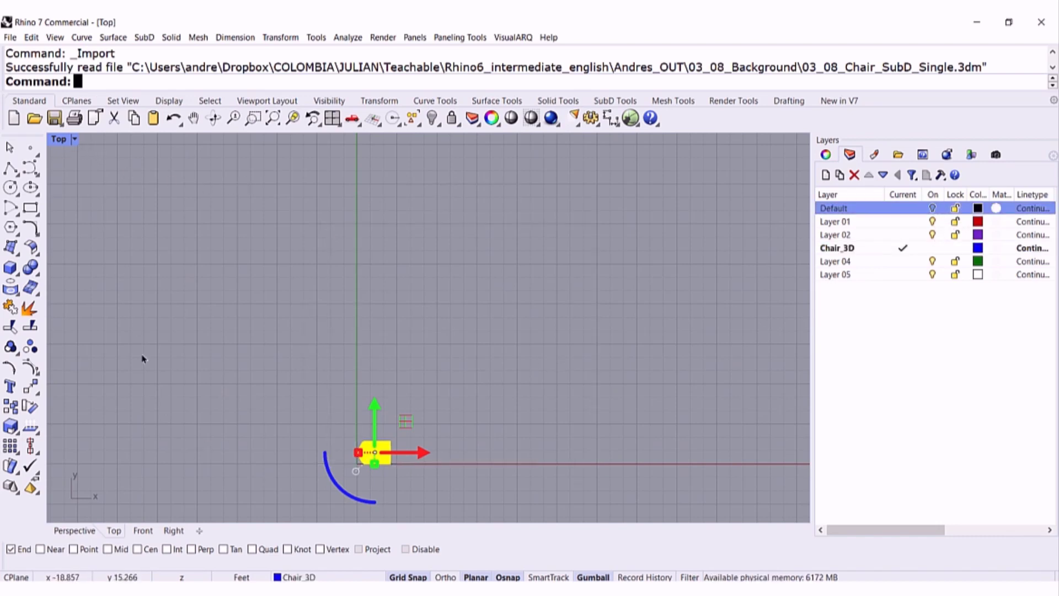
click(74, 530)
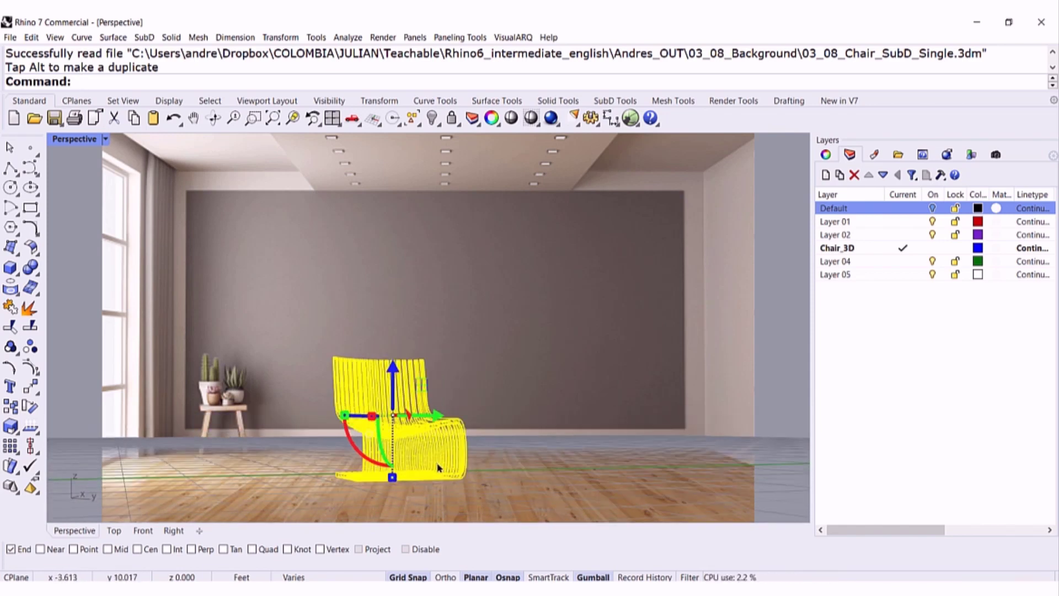
click(792, 374)
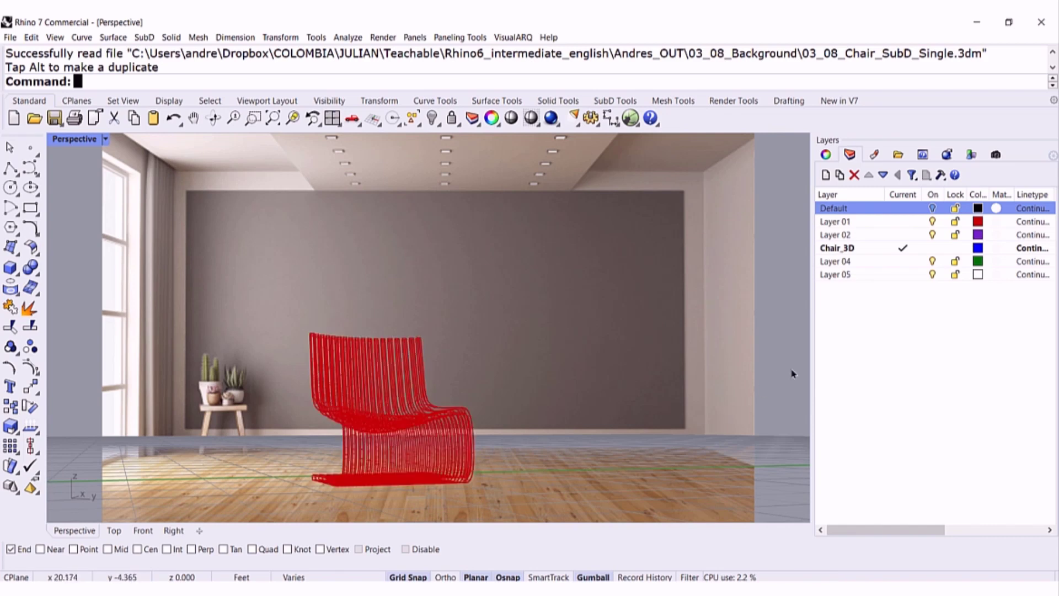
mouse_move(697, 445)
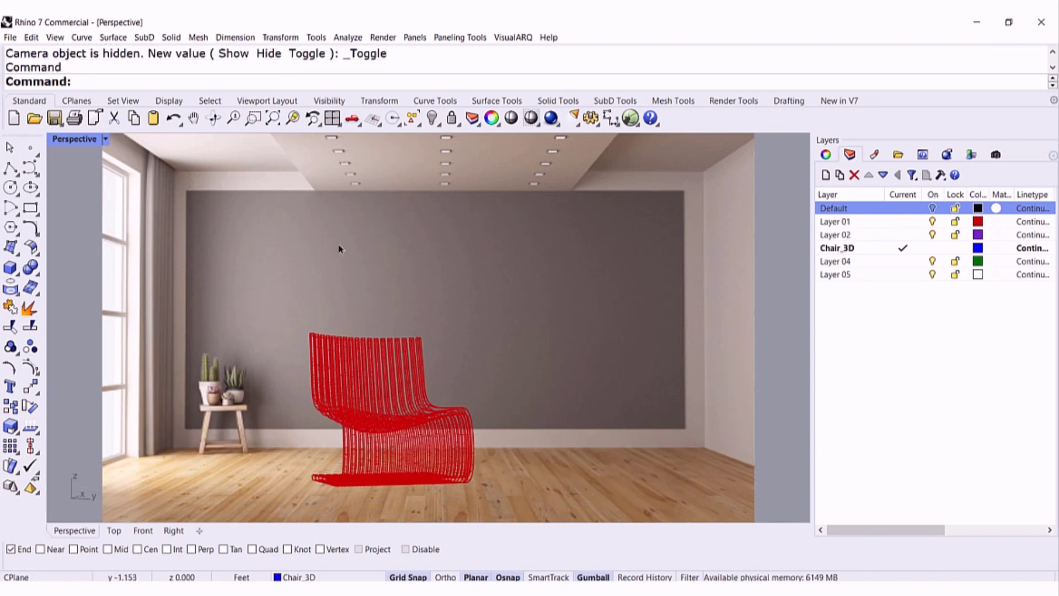
Step: Set the Perspective view to Rendered display mode
click(104, 139)
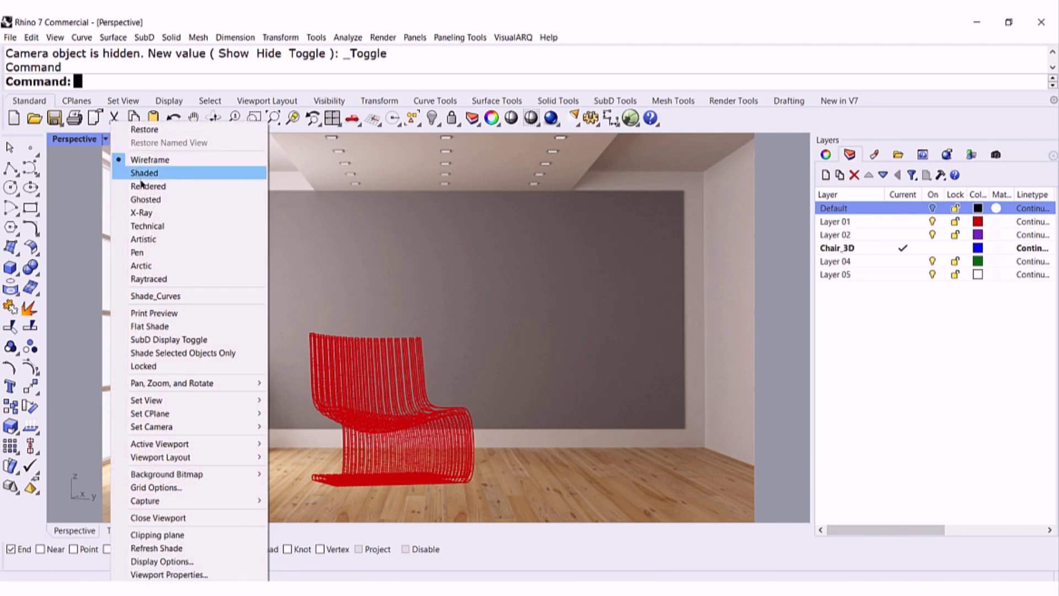
click(146, 185)
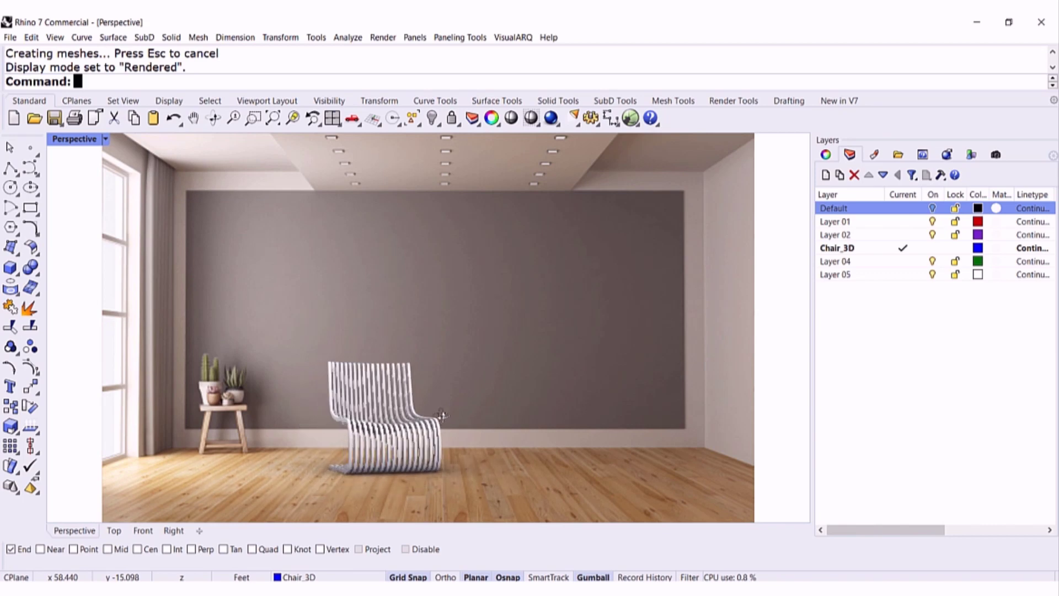
click(874, 155)
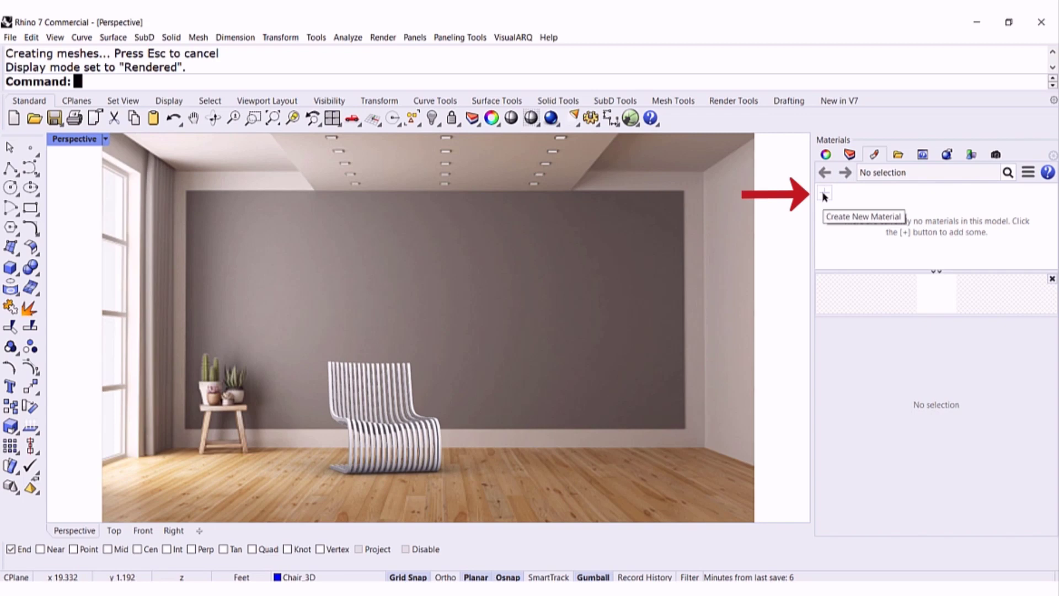
Step: Create a new Paint material with Cyan colour and assign it to the chair
click(822, 191)
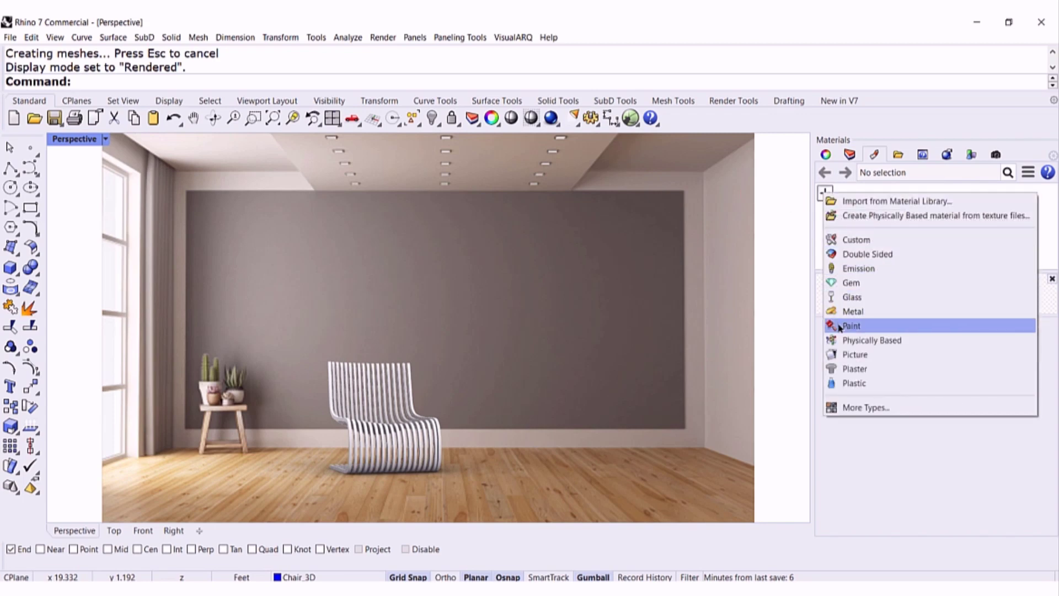
click(851, 324)
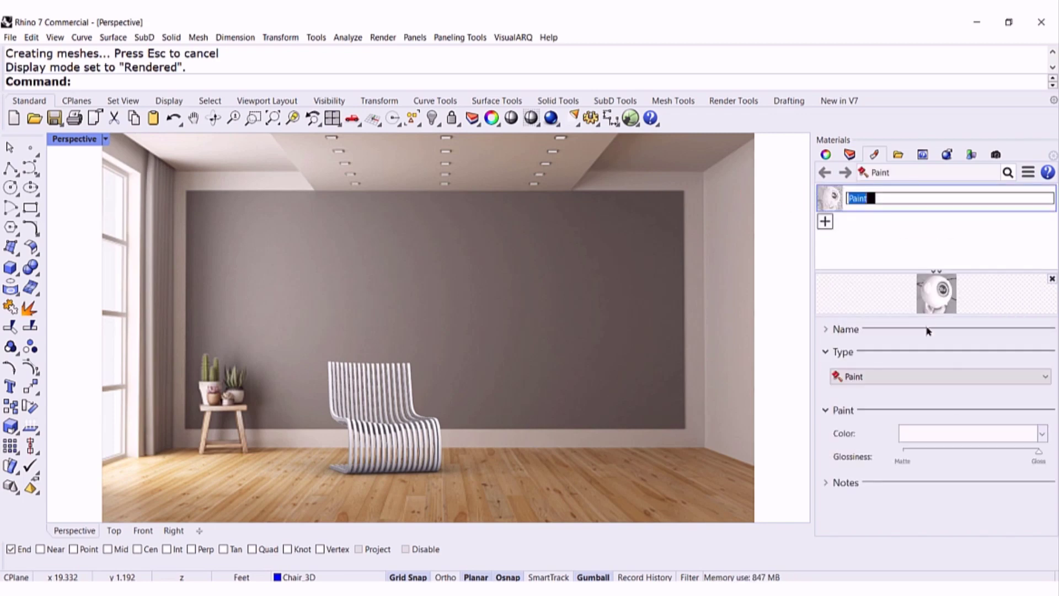
click(970, 432)
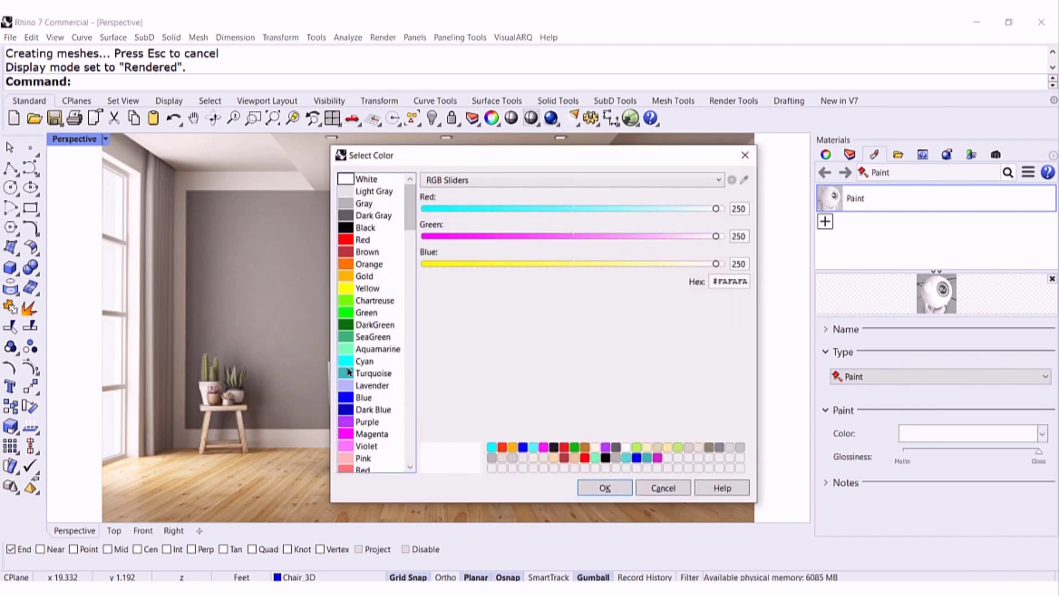
click(364, 360)
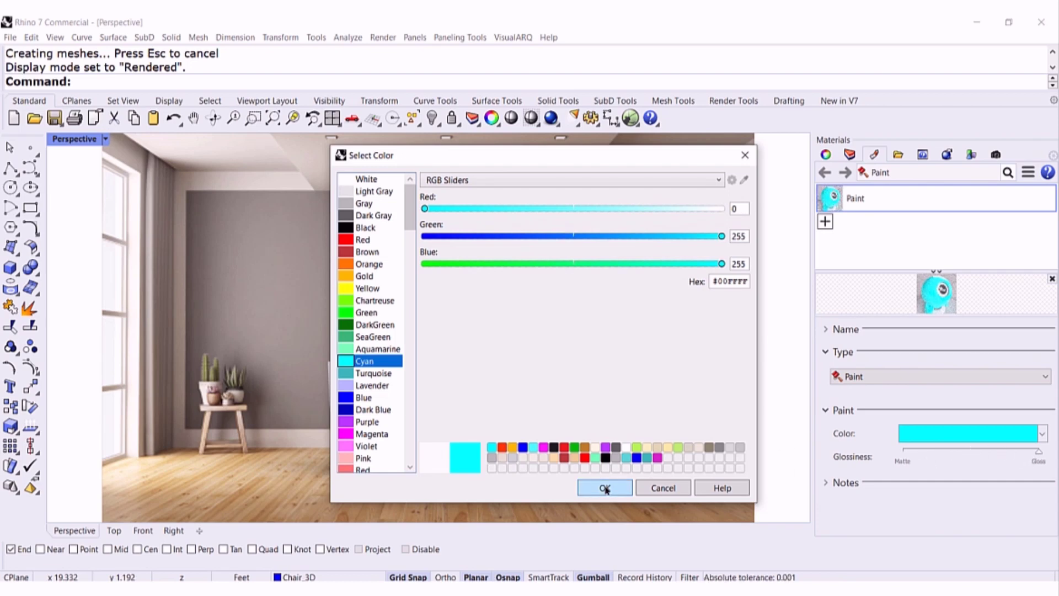
click(603, 488)
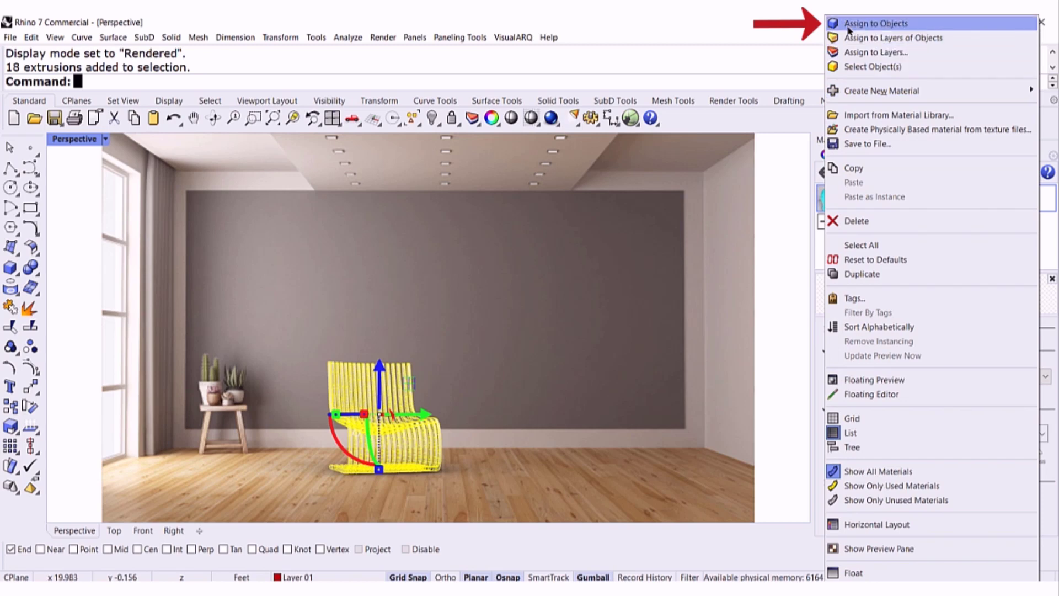
click(876, 23)
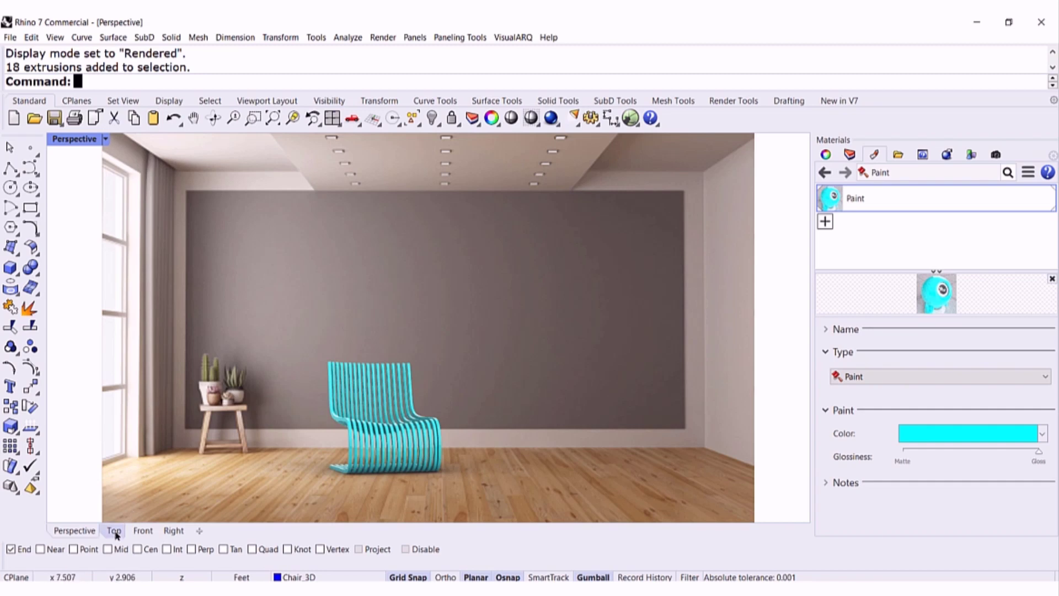
Step: In the Top view, position a duplicate of the cyan chair beside the original
click(113, 531)
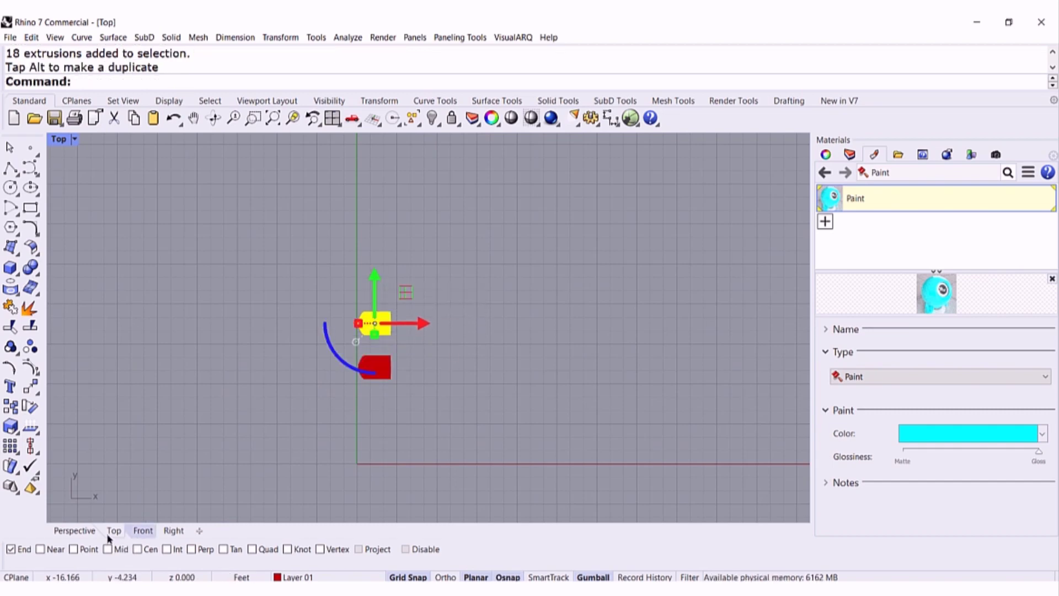
click(74, 530)
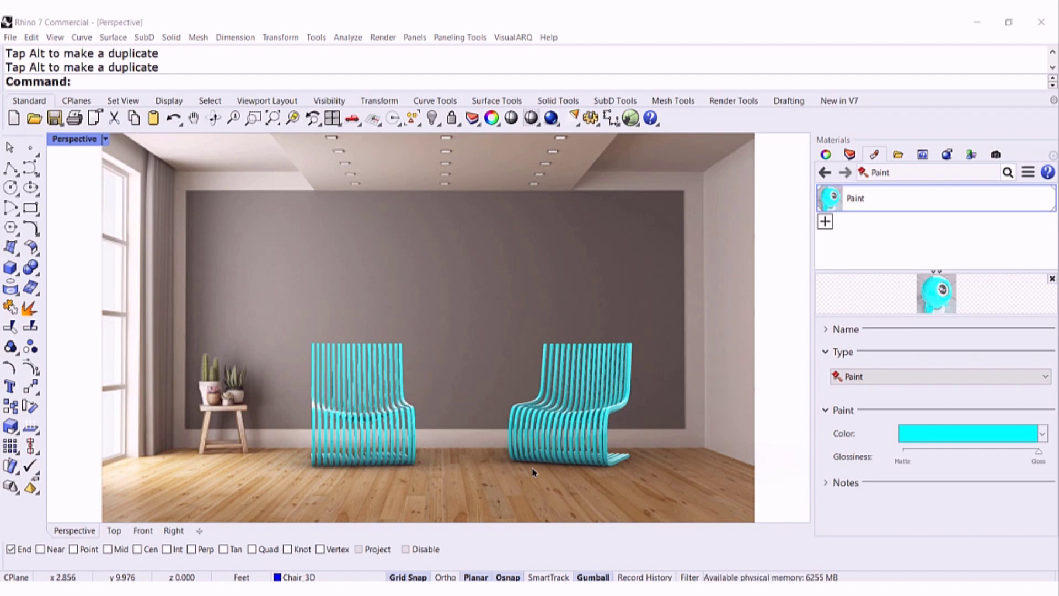
mouse_move(837, 131)
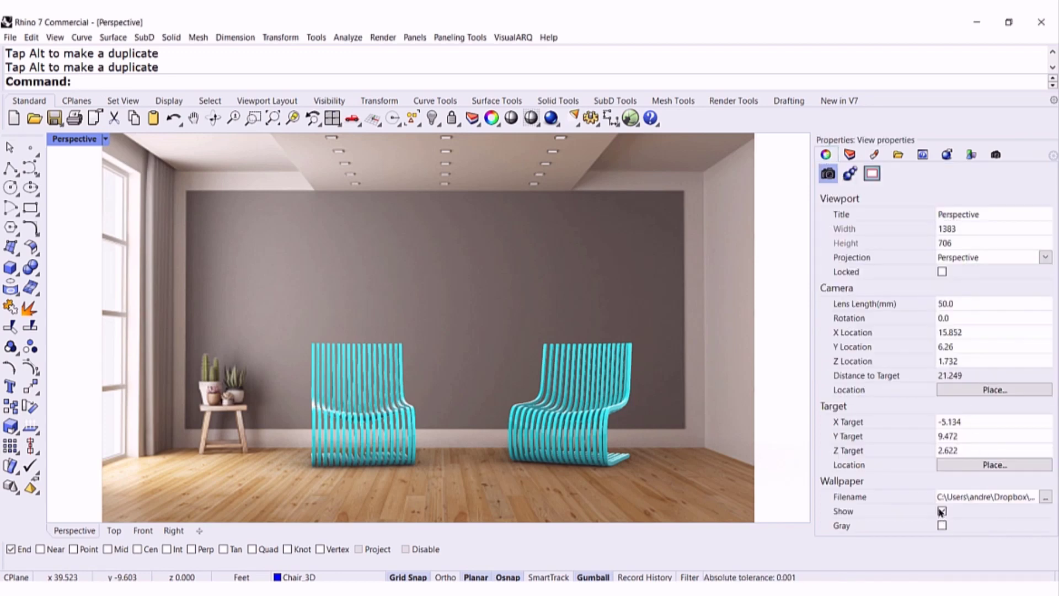
Step: Toggle the wallpaper Show option off and back on
click(941, 511)
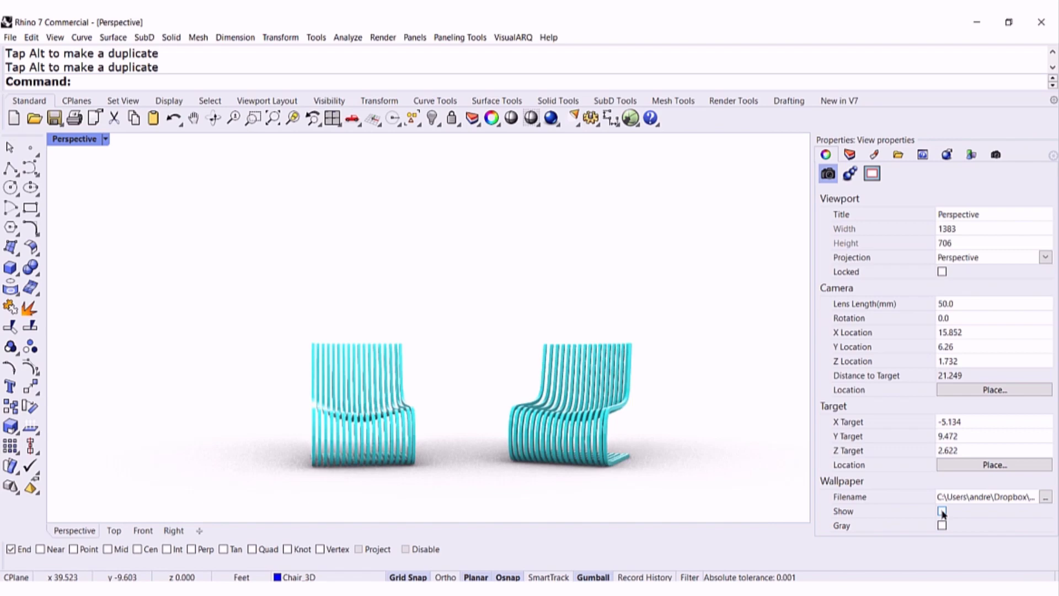
click(940, 511)
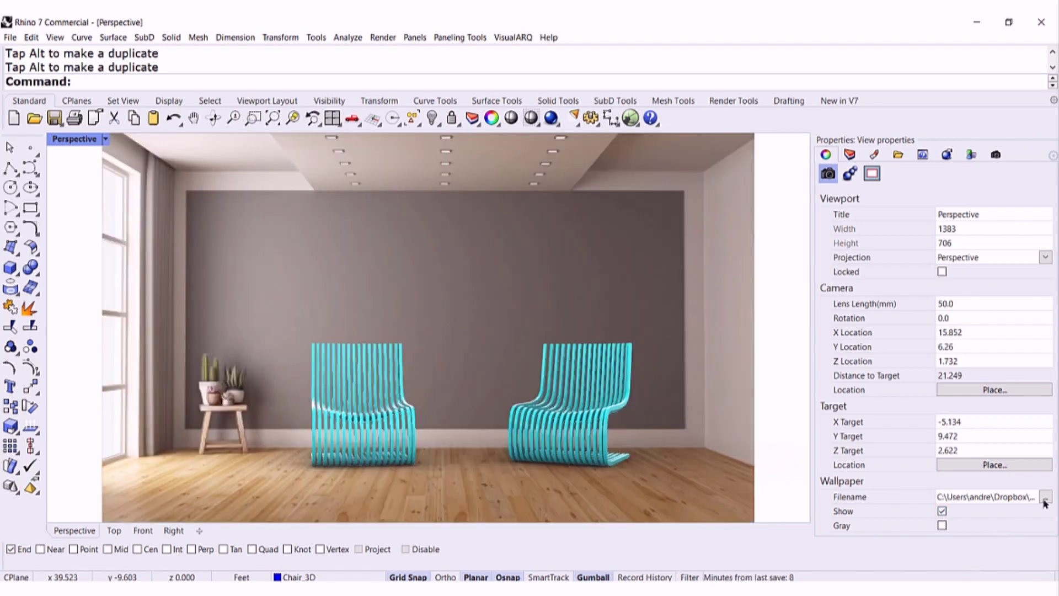
Step: Swap the wallpaper image to room02.jpg
click(1045, 497)
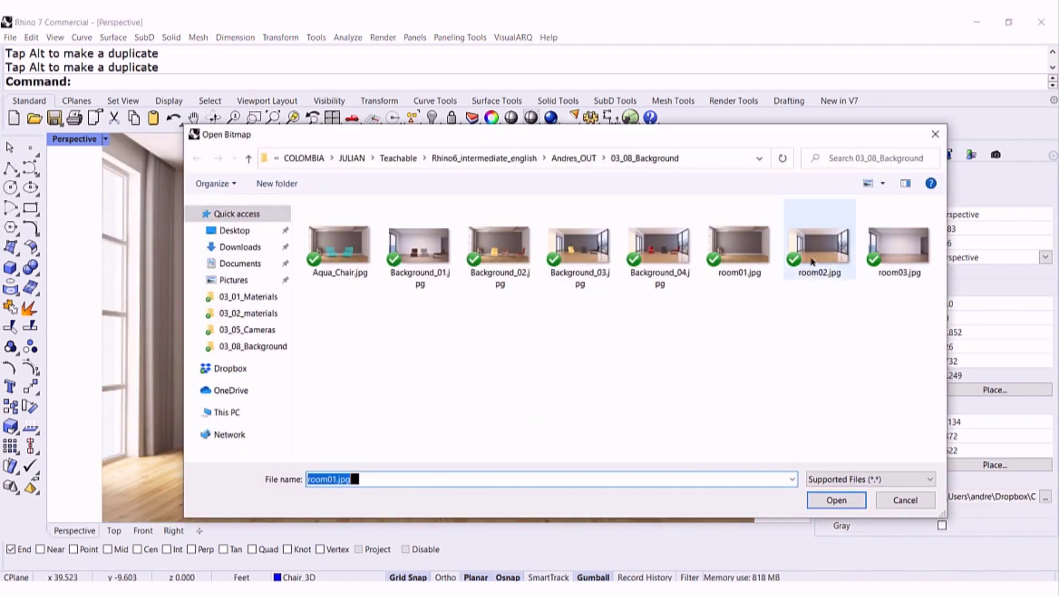
click(817, 242)
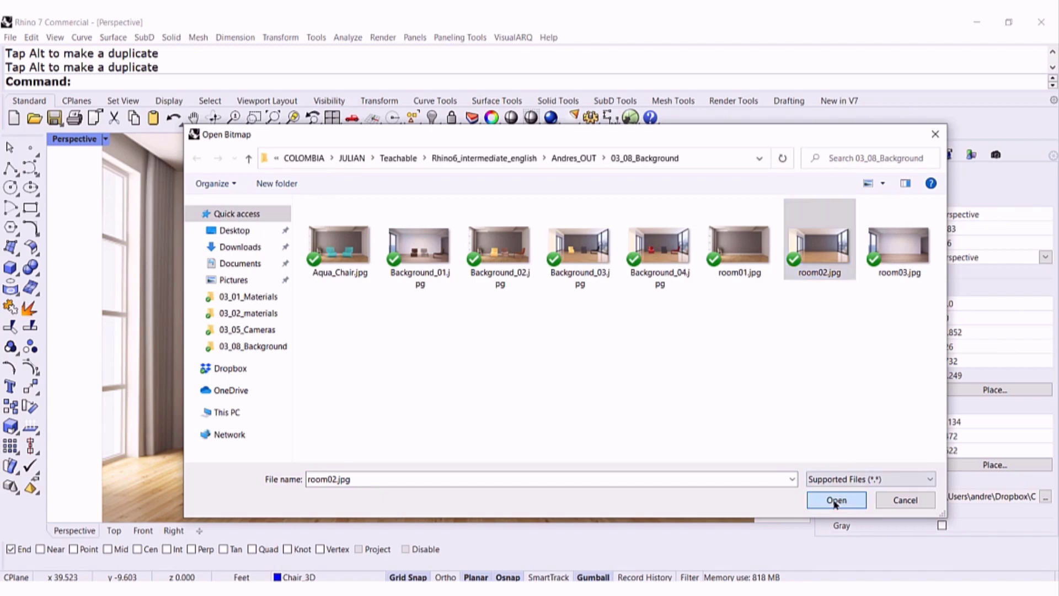
click(835, 499)
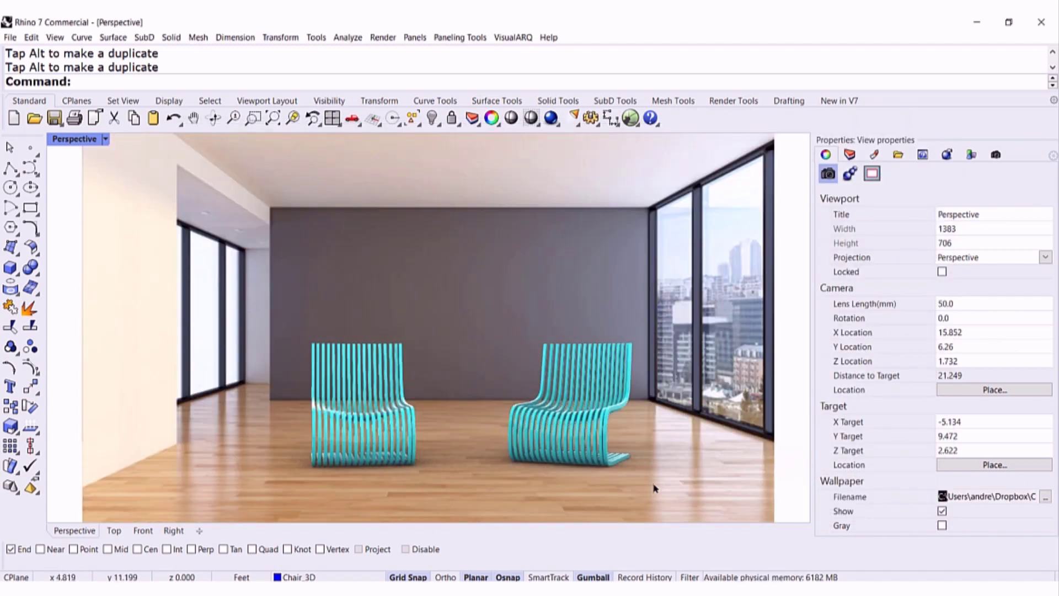
Step: Swap the wallpaper image again to room03.jpg
click(1043, 496)
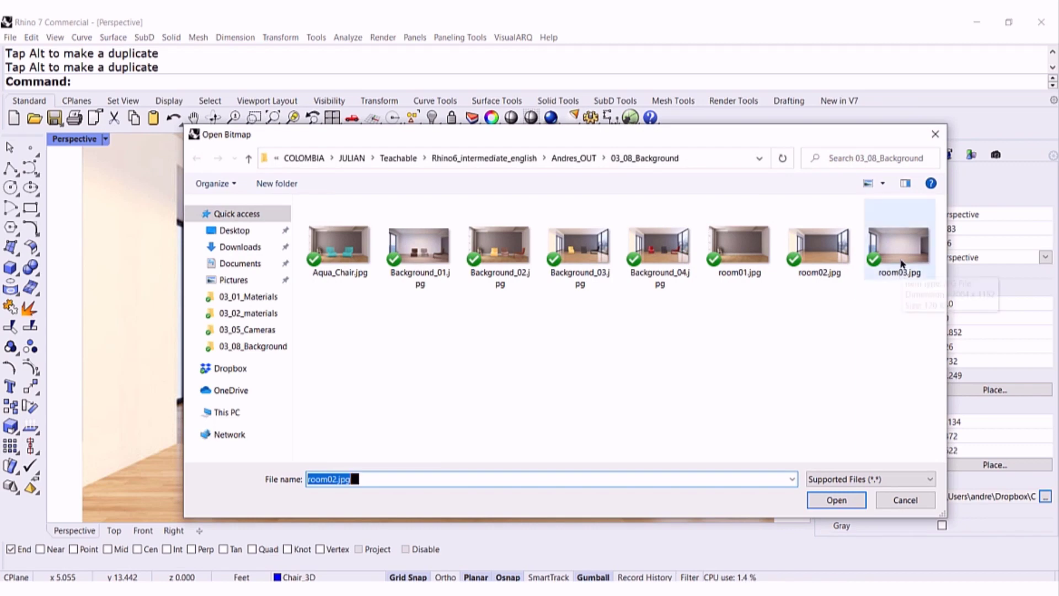
click(419, 243)
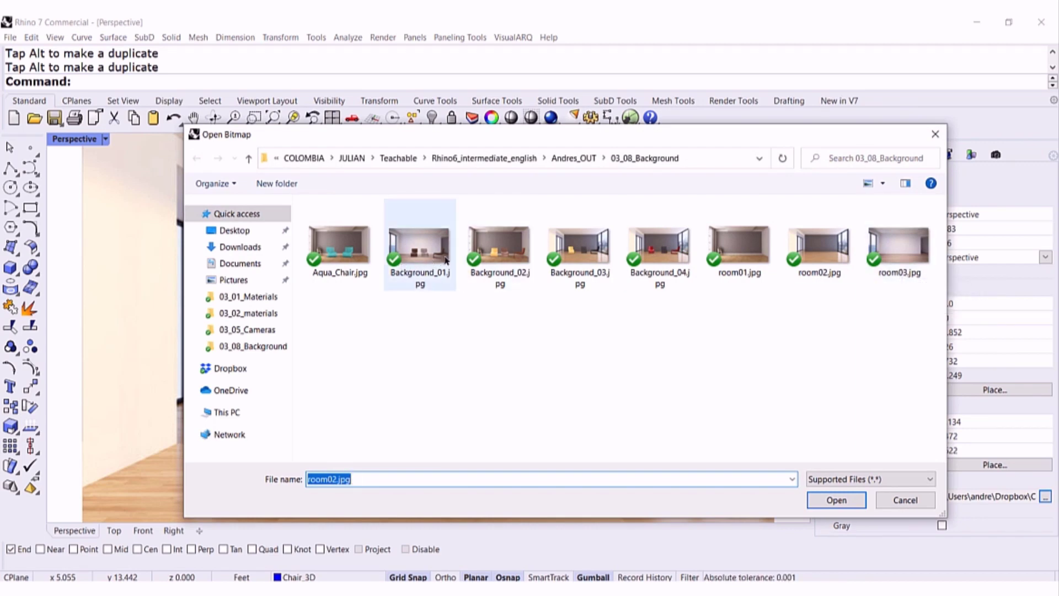
click(898, 243)
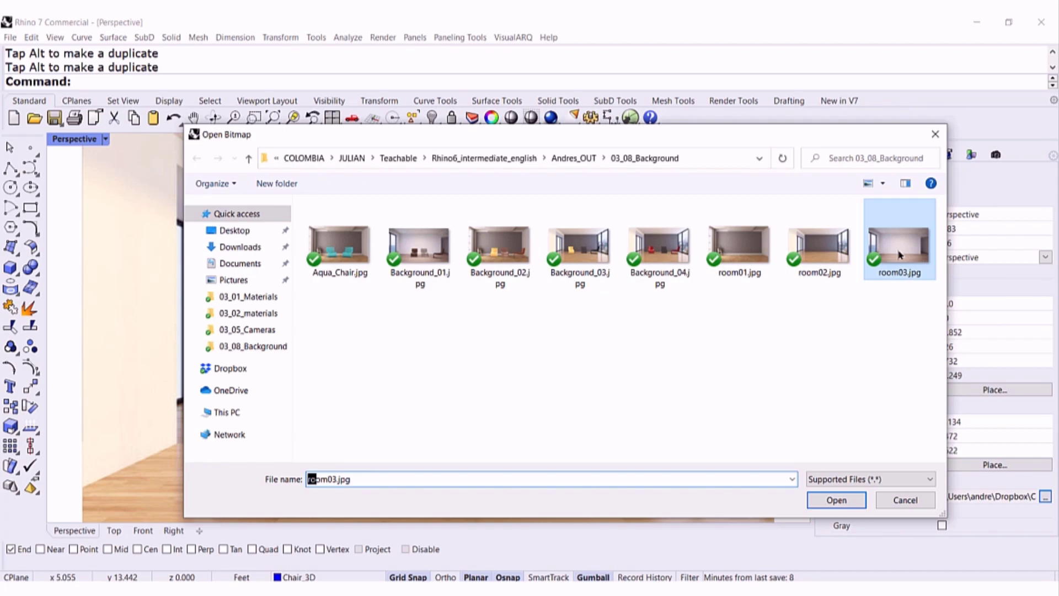
click(835, 500)
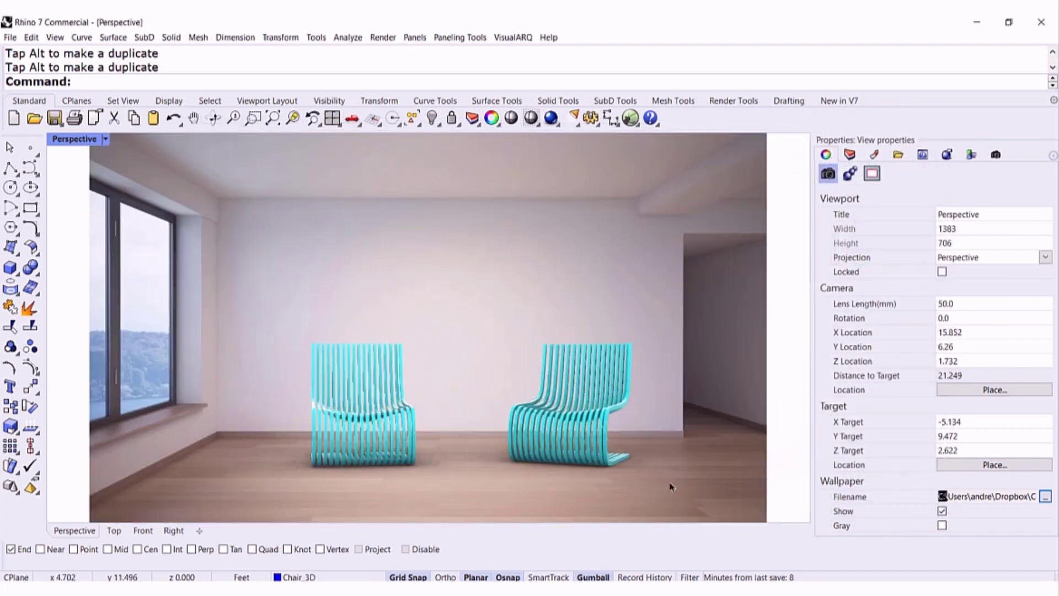